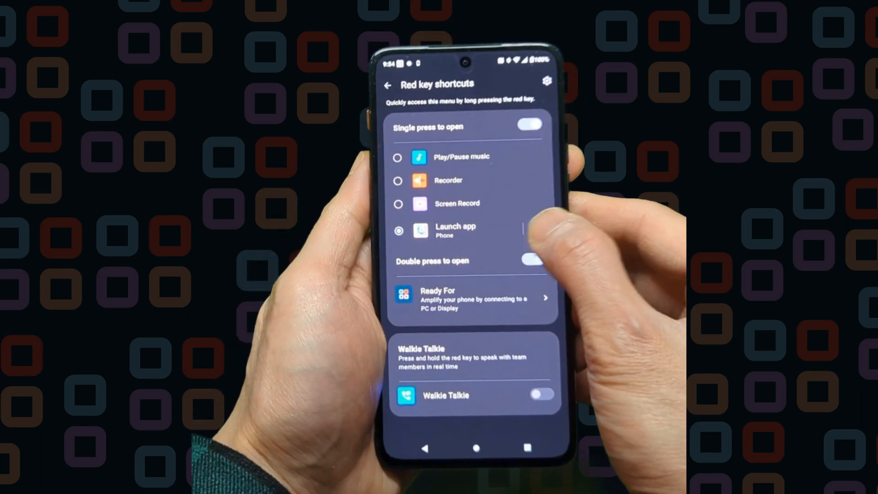
- Keep Launch app: Phone as the red key's single-press shortcut
{"action": "left_click", "coordinate": [455, 231]}
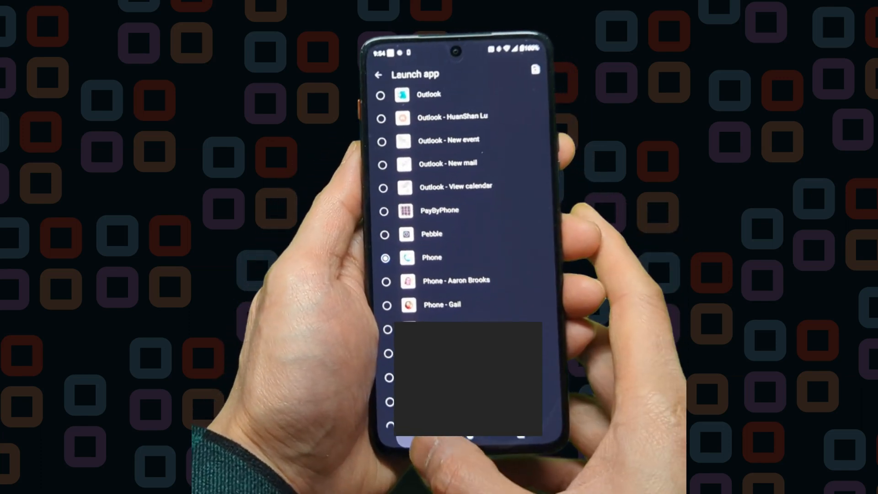
{"action": "left_click", "coordinate": [430, 257]}
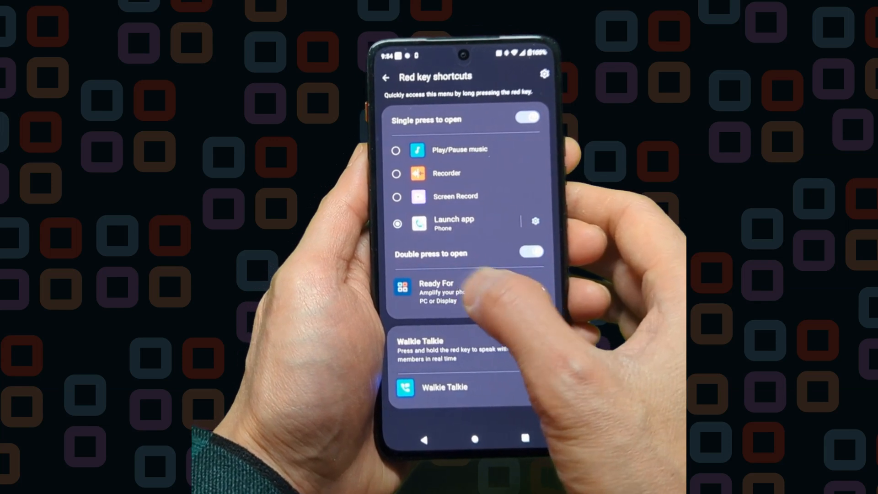
{"action": "left_click", "coordinate": [436, 291]}
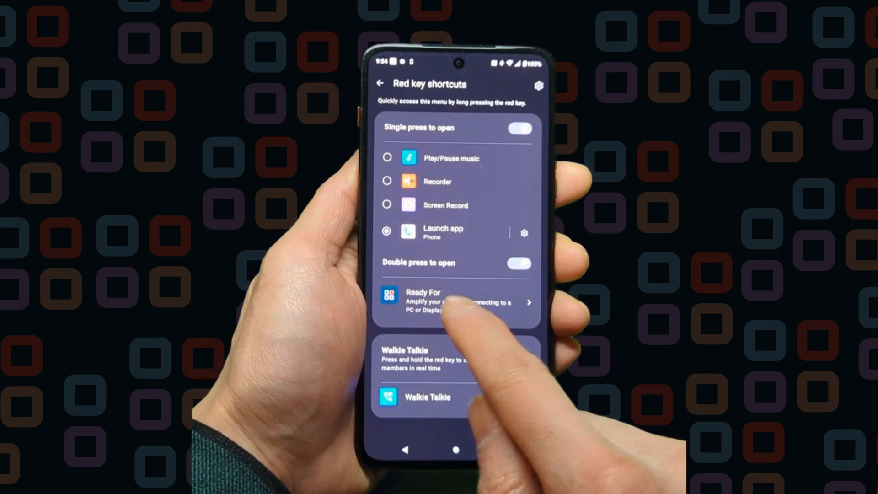
- Set the red key's double press to Ready For Stream app
{"action": "left_click", "coordinate": [459, 302]}
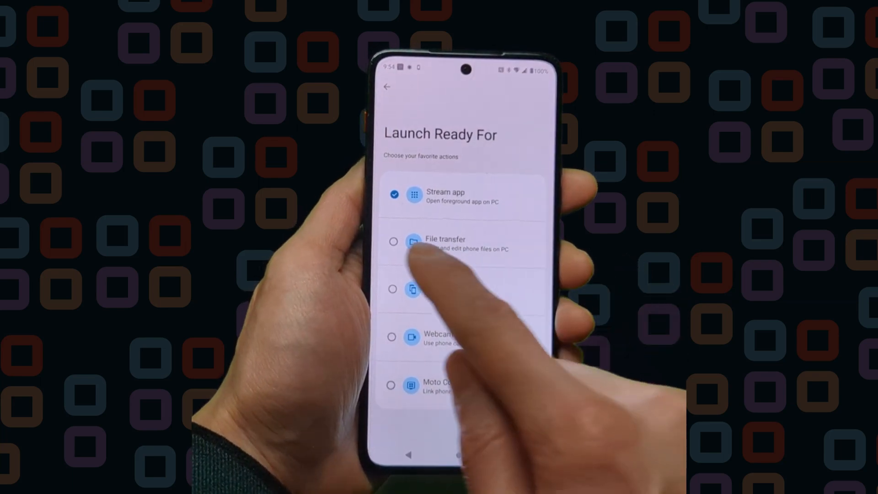
{"action": "left_click", "coordinate": [413, 241]}
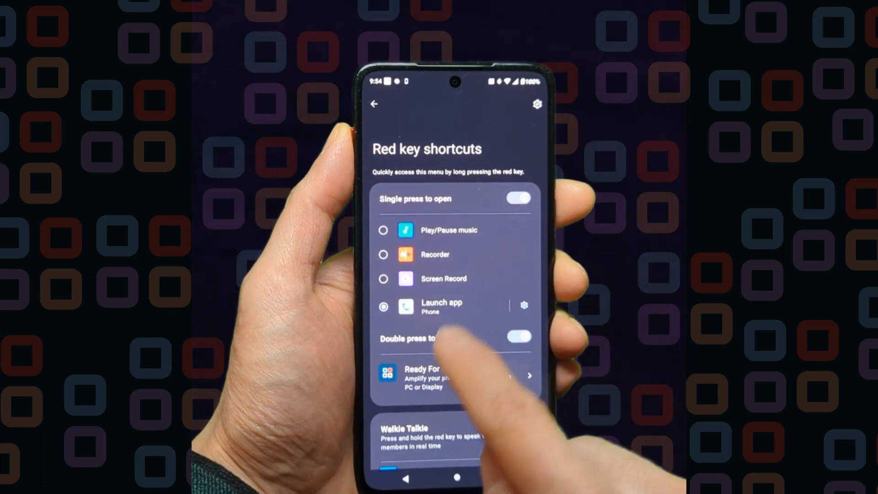
- Scroll the streamed Play Store's For you feed to the Temu listing
{"action": "left_click", "coordinate": [454, 375]}
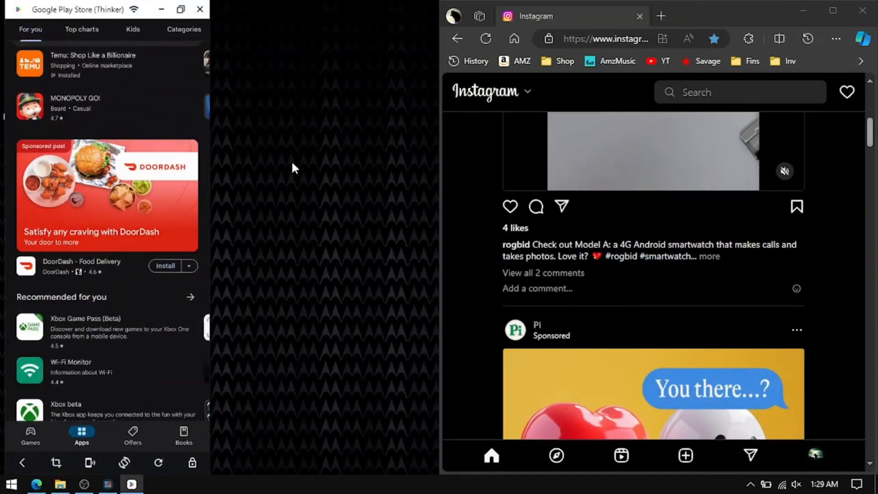
{"action": "scroll", "scroll_direction": "down", "scroll_amount": 3}
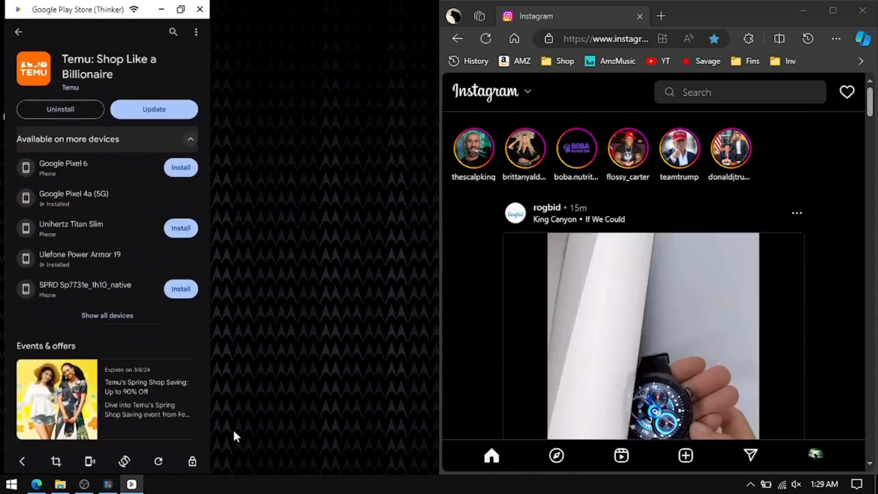
- Stream Kindle to the PC from the Ready For app streaming list
{"action": "left_click", "coordinate": [108, 482]}
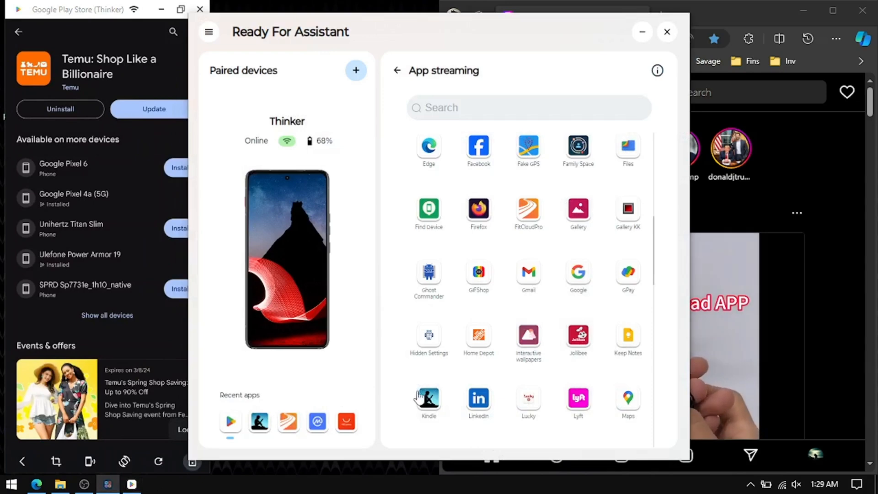
{"action": "left_click", "coordinate": [428, 397]}
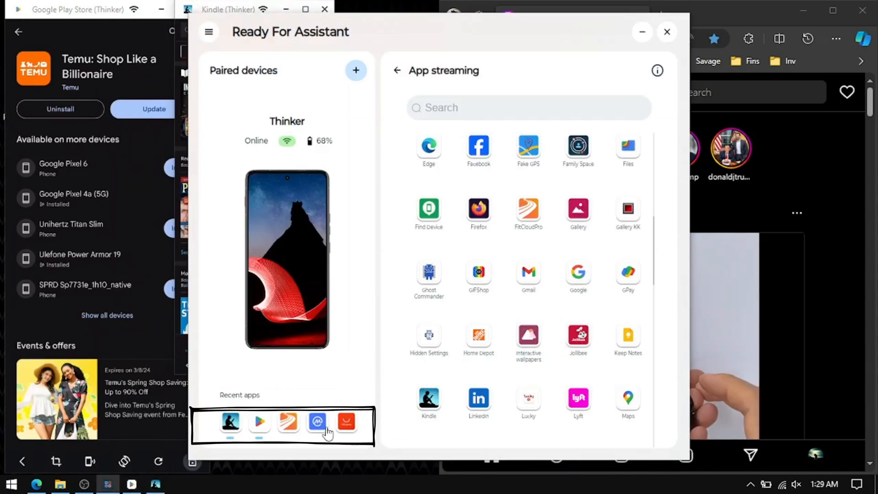
- Search 'ama' for Amazon apps, clear it, then stream Jollibee to the PC
{"action": "type", "text": "amaz"}
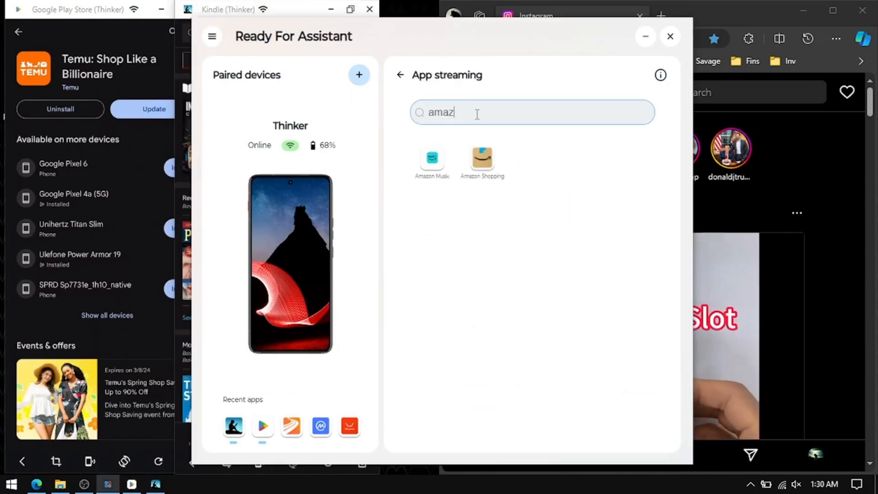
{"action": "key", "text": "Backspace"}
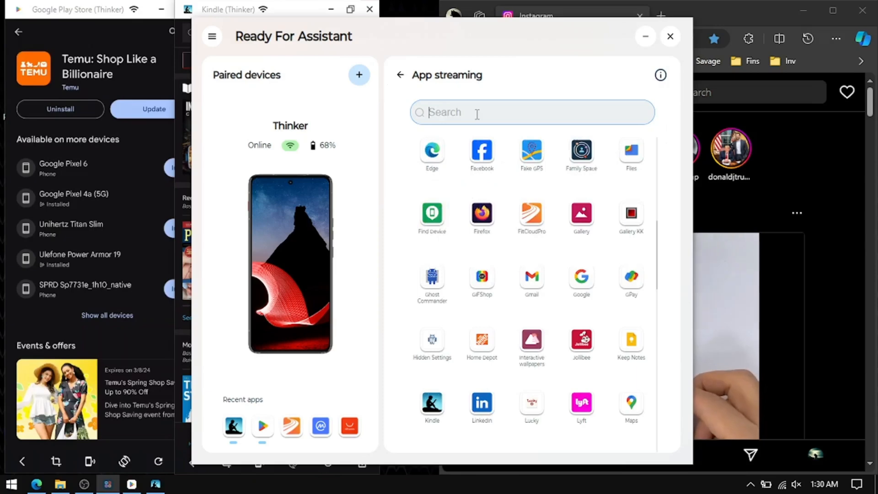
{"action": "left_click", "coordinate": [581, 341]}
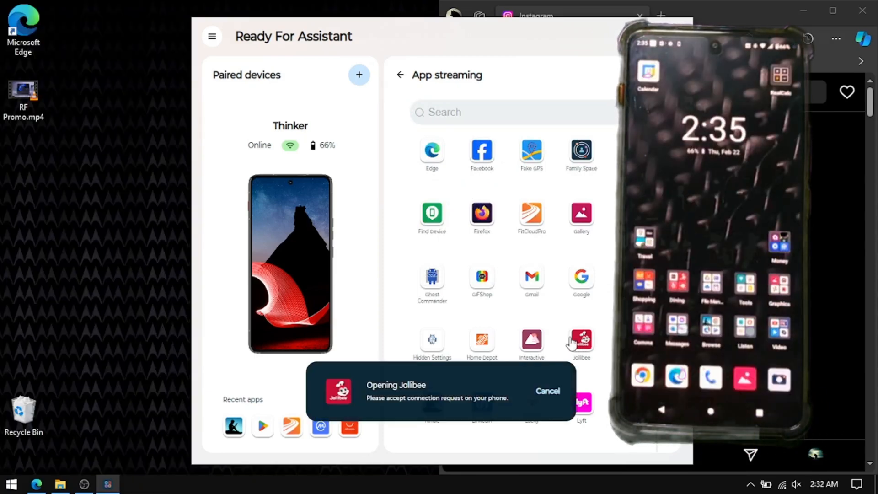
- Launch Safeway, Amazon Music and Texas Roadhouse as separate streamed windows
{"action": "left_click", "coordinate": [580, 336]}
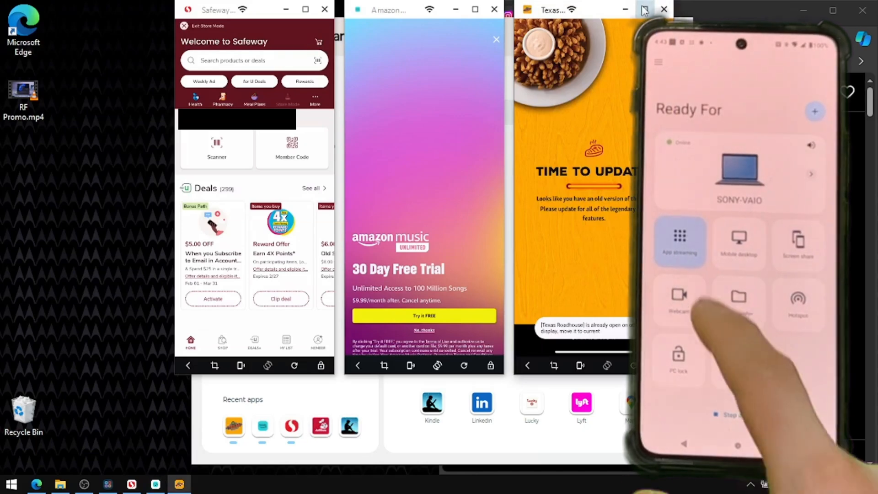
- Go through Ready For app streaming to the app drawer and close the Safeway window
{"action": "left_click", "coordinate": [679, 238]}
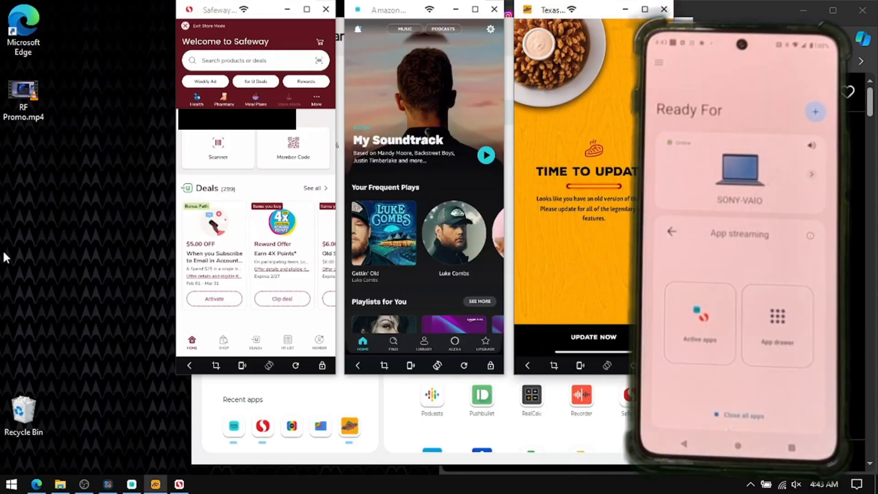
{"action": "left_click", "coordinate": [776, 322]}
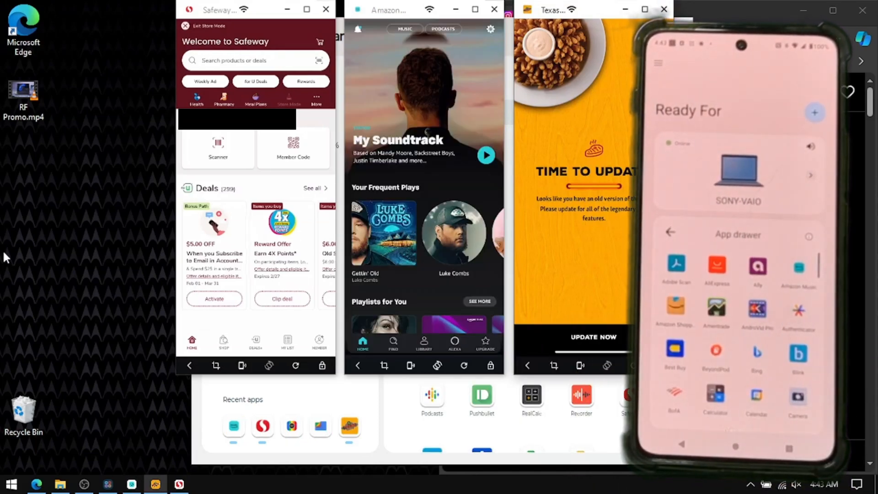
{"action": "left_click", "coordinate": [203, 484]}
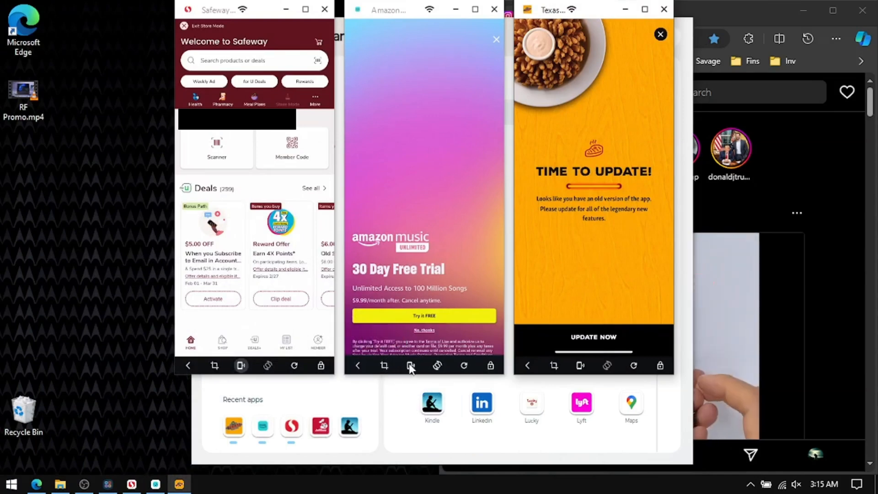
{"action": "left_click", "coordinate": [410, 365]}
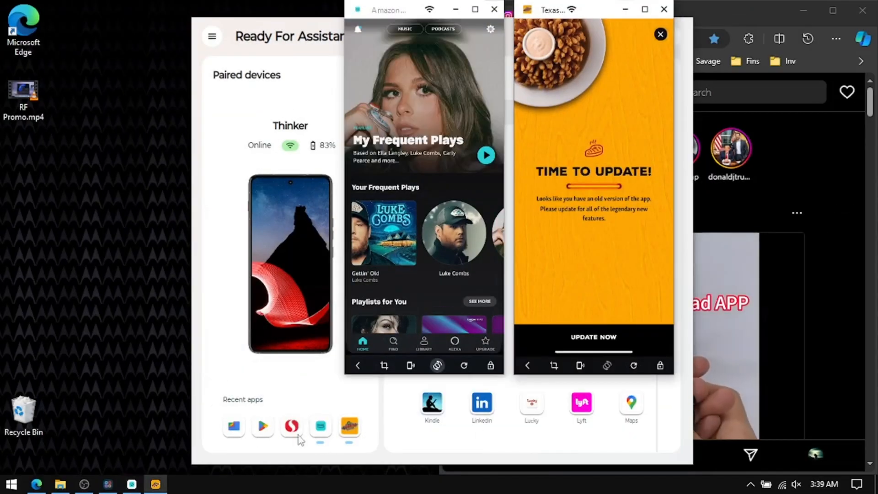
- Stream Files, open the bitcoin image in Custom Meme and edit its caption with 'keyboa'
{"action": "left_click", "coordinate": [234, 427]}
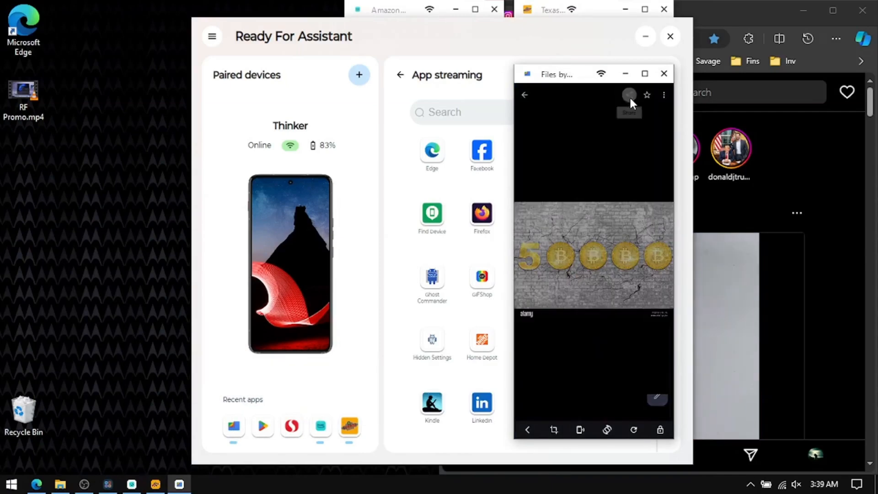
{"action": "left_click", "coordinate": [628, 94]}
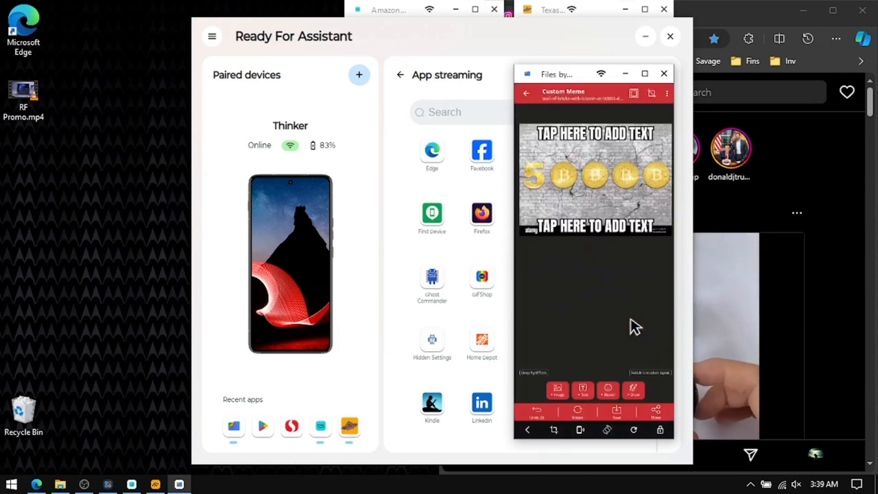
{"action": "left_click", "coordinate": [595, 227]}
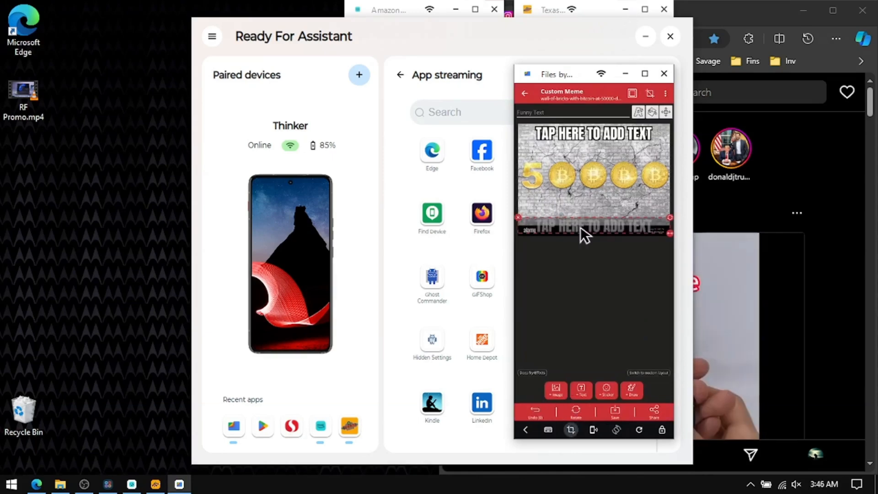
{"action": "type", "text": "keyboa"}
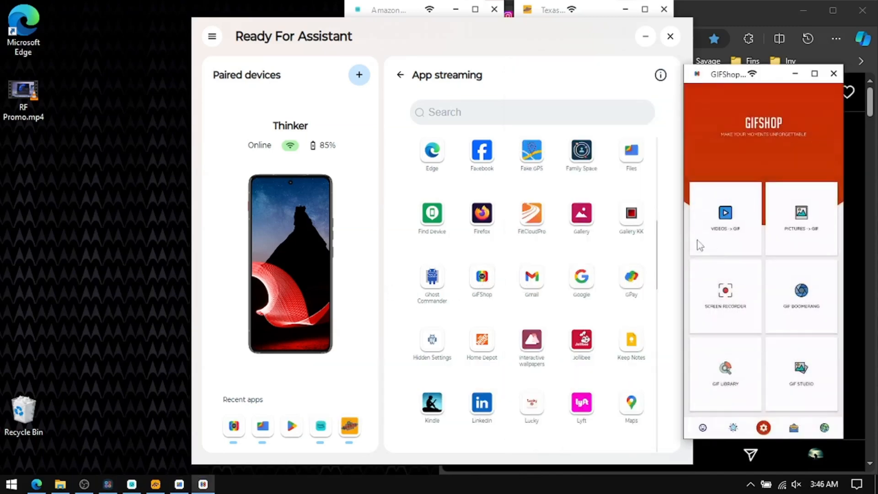
- Browse the GIFShop gallery, then start streaming the Phone app to the PC
{"action": "left_click", "coordinate": [724, 219]}
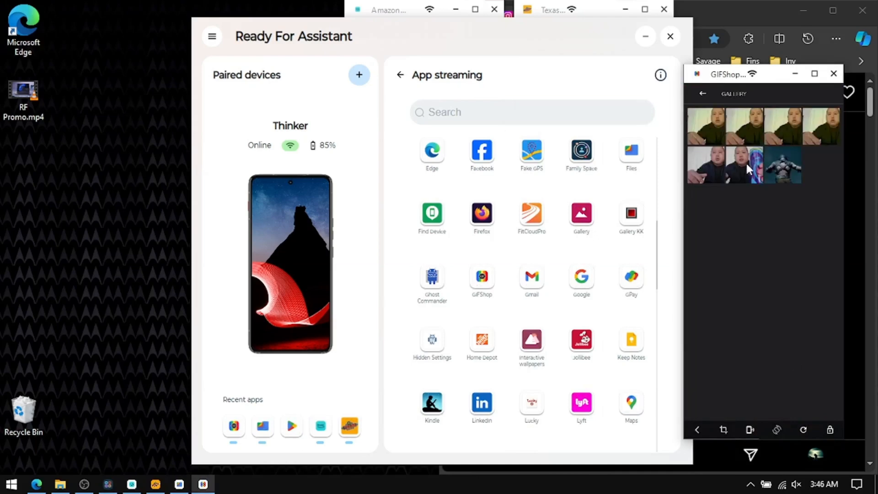
{"action": "left_click", "coordinate": [783, 164]}
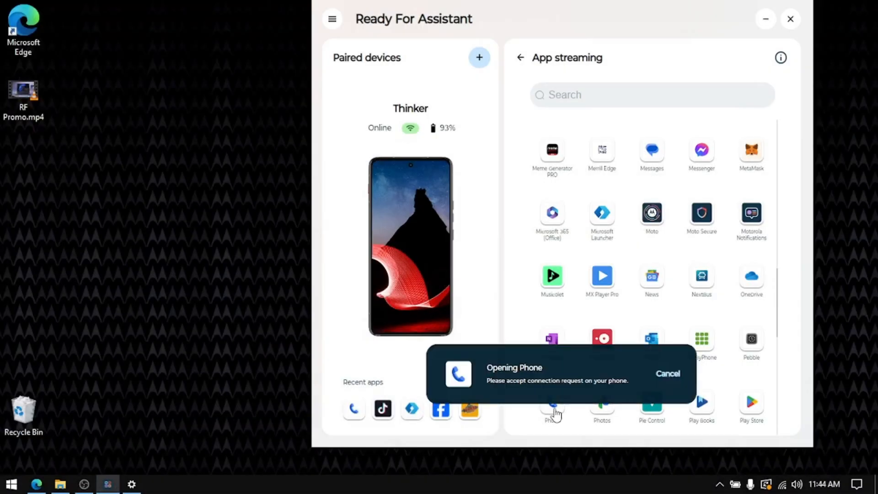
- Finish the Phone stream and call back the most recent Walgreens entry
{"action": "left_click", "coordinate": [553, 406]}
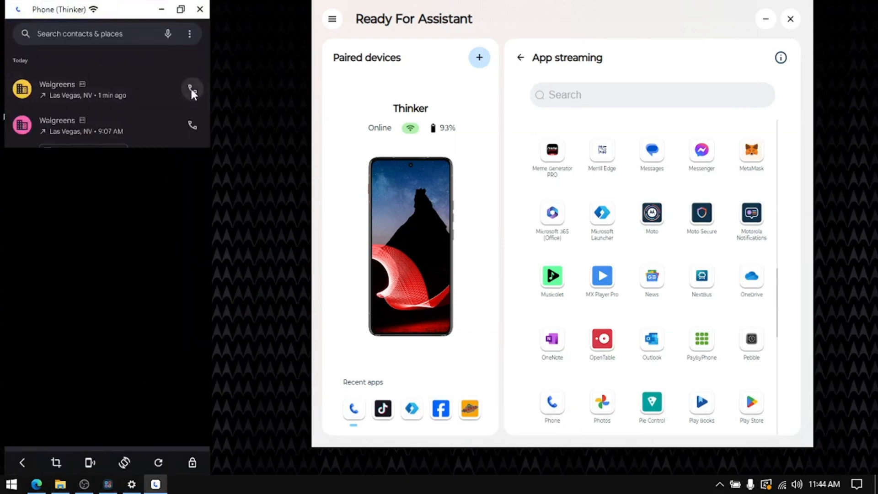
{"action": "left_click", "coordinate": [192, 90]}
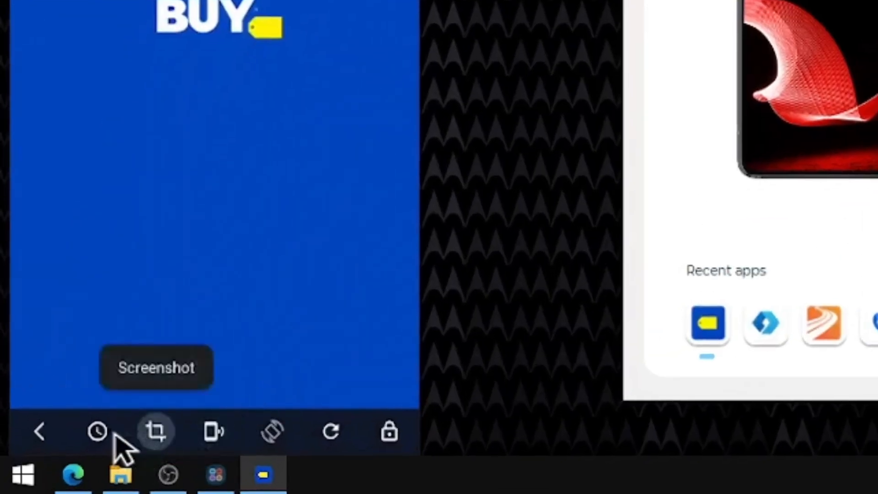
- Show recent apps in the stream, then stream Calculator as another window
{"action": "left_click", "coordinate": [96, 430]}
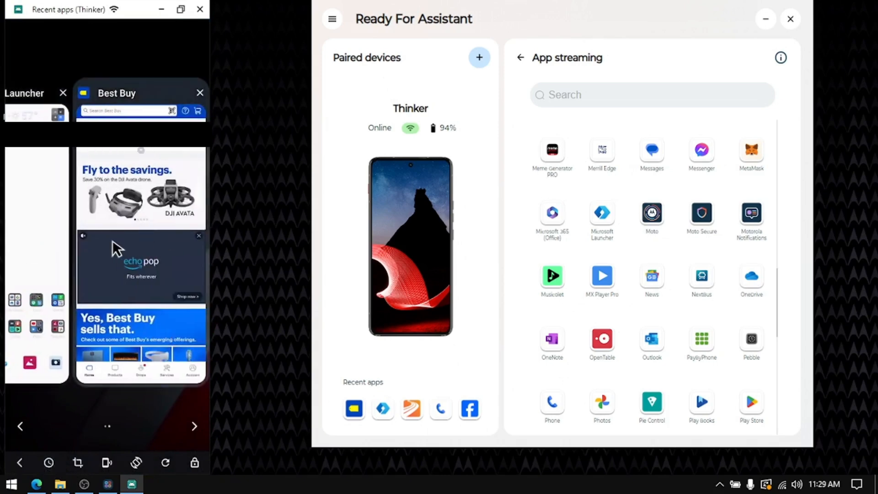
{"action": "left_click", "coordinate": [141, 252]}
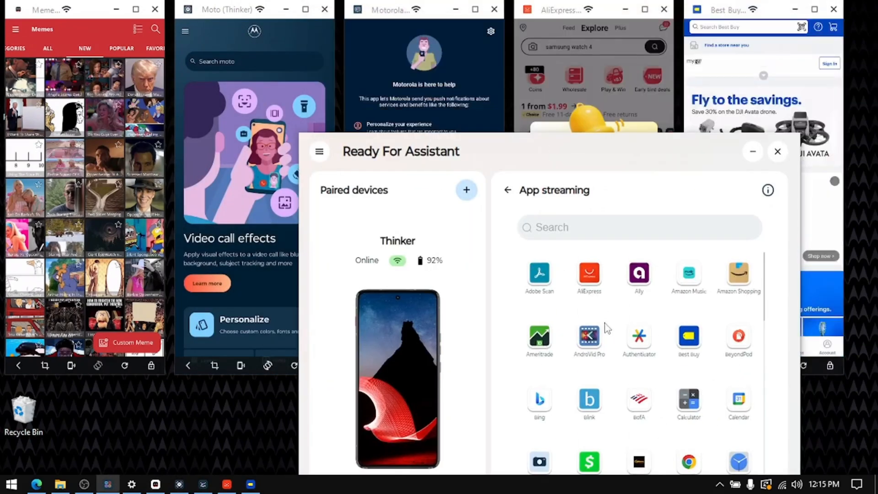
{"action": "left_click", "coordinate": [688, 403]}
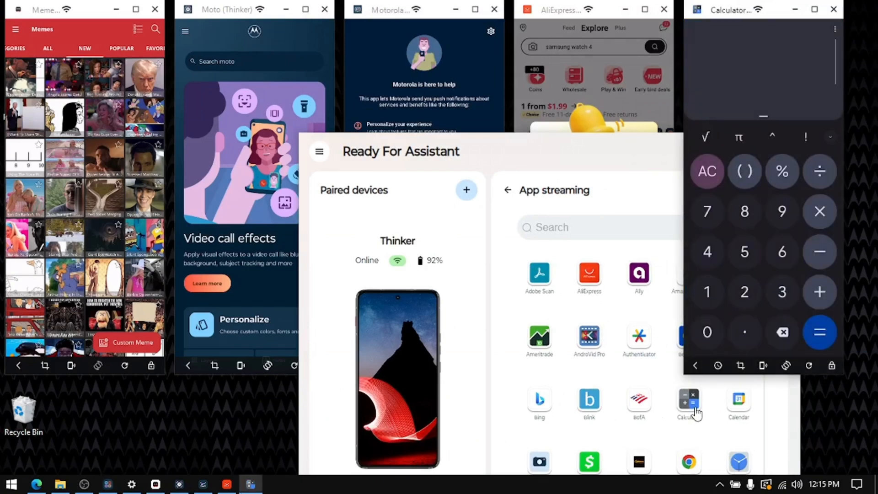
{"action": "scroll", "scroll_direction": "down", "scroll_amount": 3}
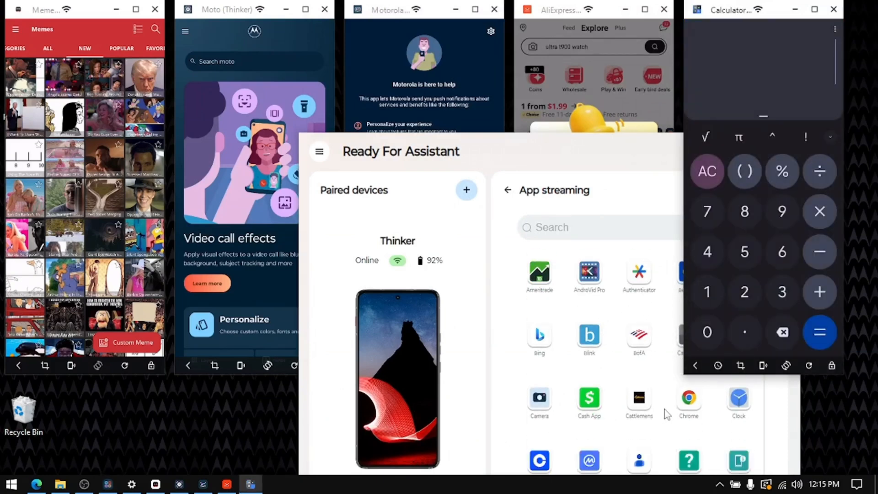